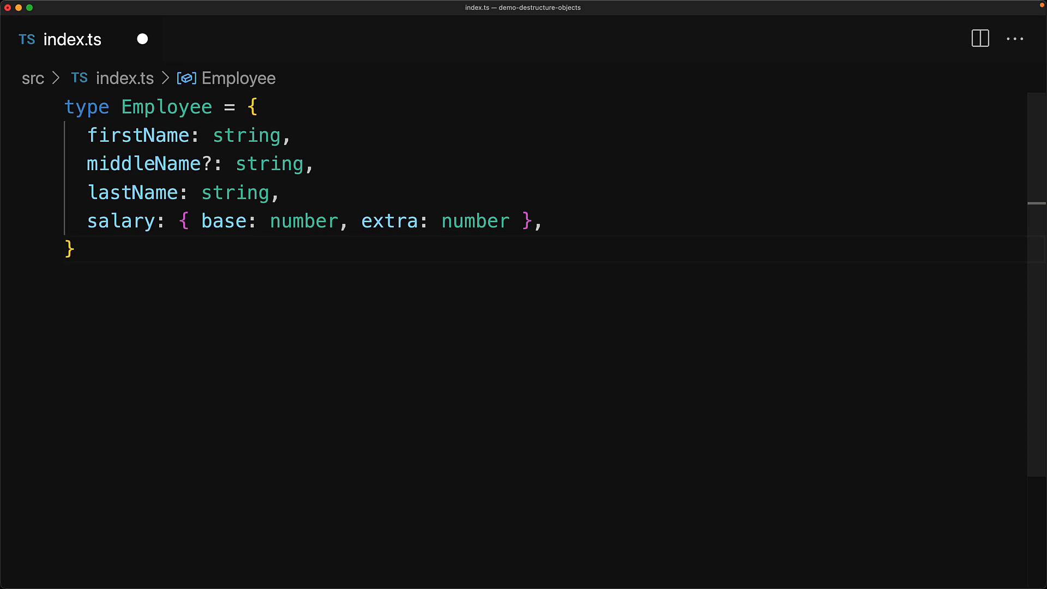
pyautogui.write('function csv(employee: Employee) {')
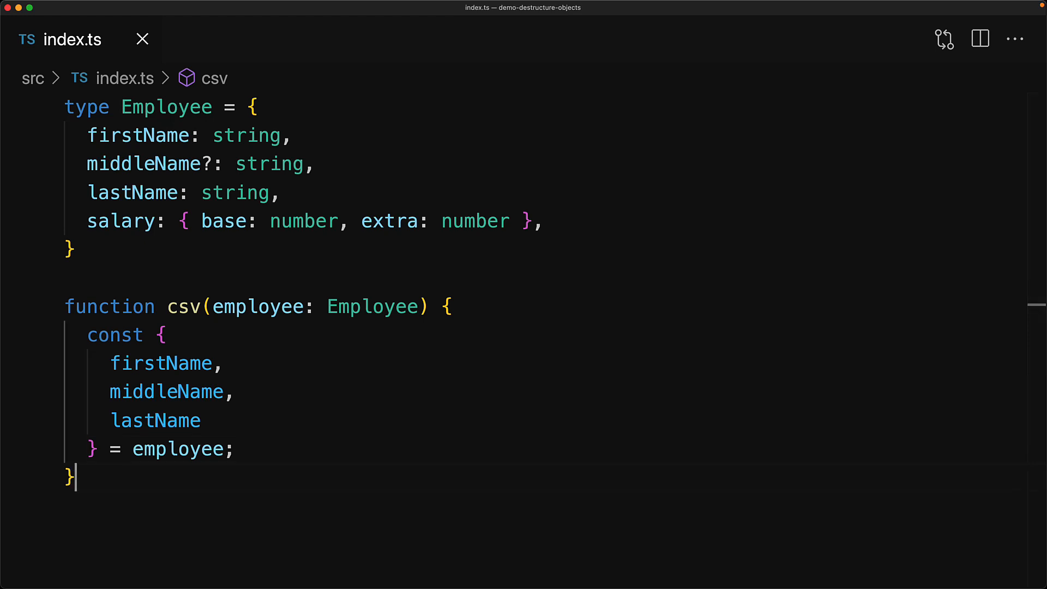
pyautogui.write("= ''")
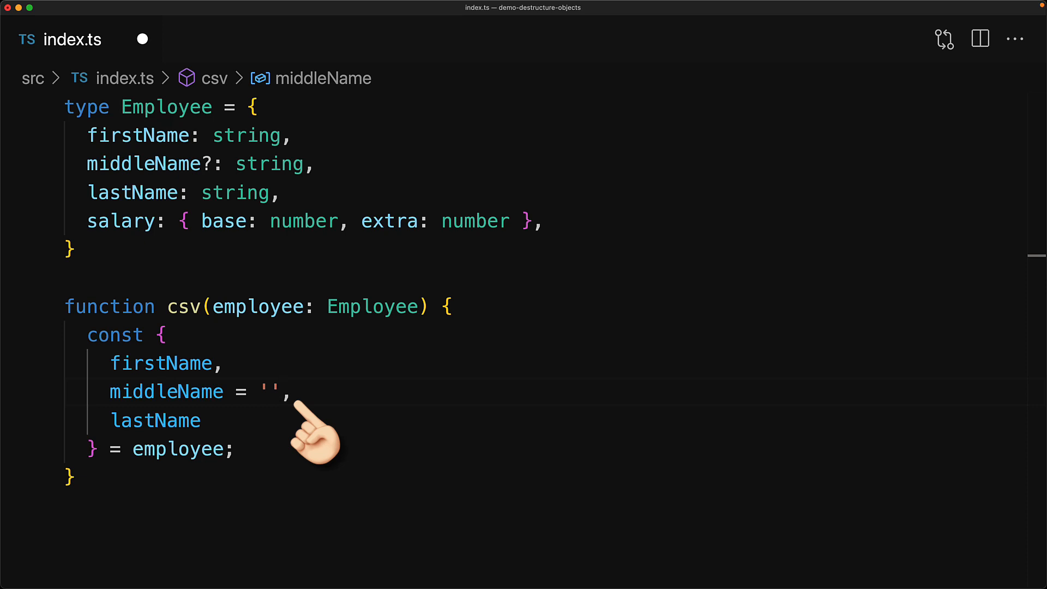
pyautogui.moveTo(304, 434)
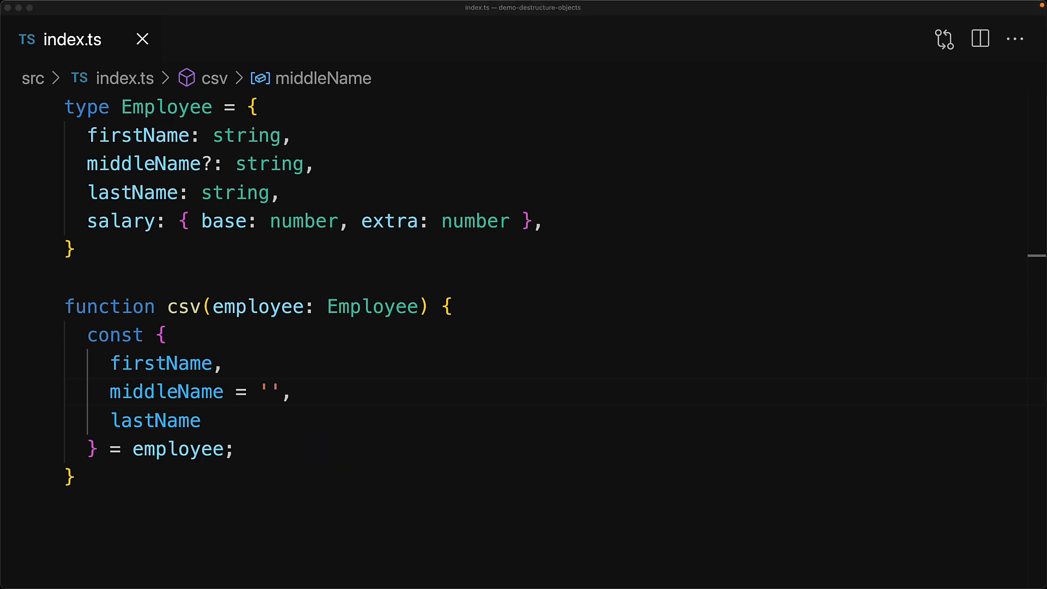
pyautogui.moveTo(309, 585)
pyautogui.write(': first')
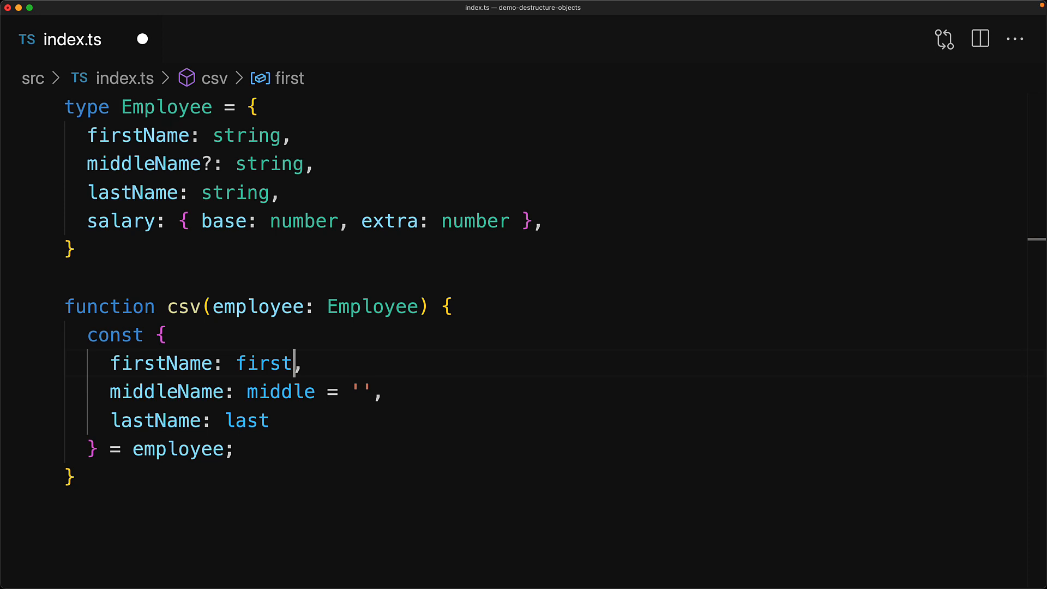
pyautogui.moveTo(141, 38)
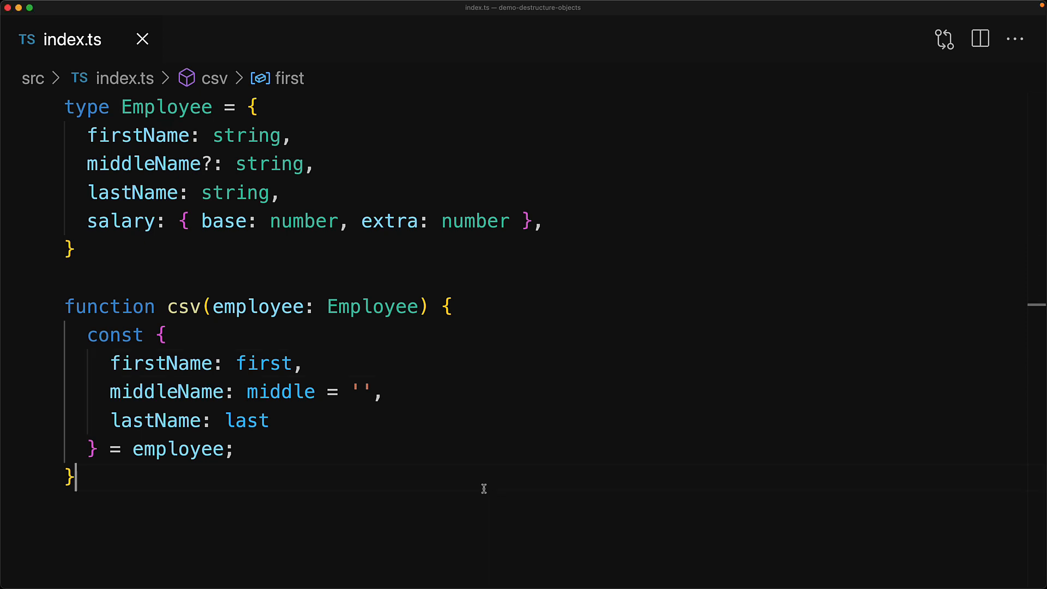
pyautogui.write('re')
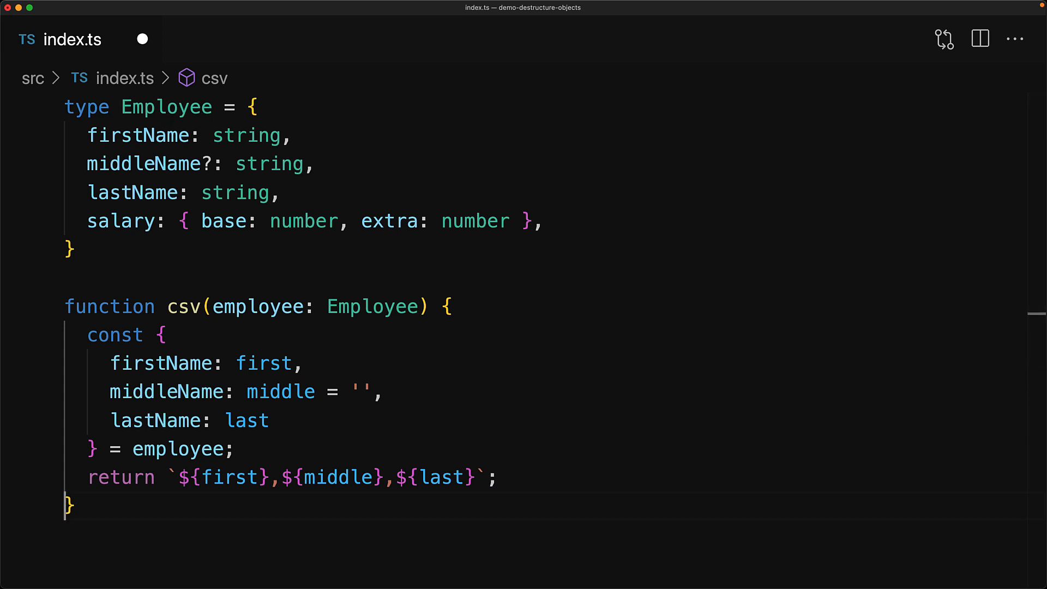
pyautogui.moveTo(140, 38)
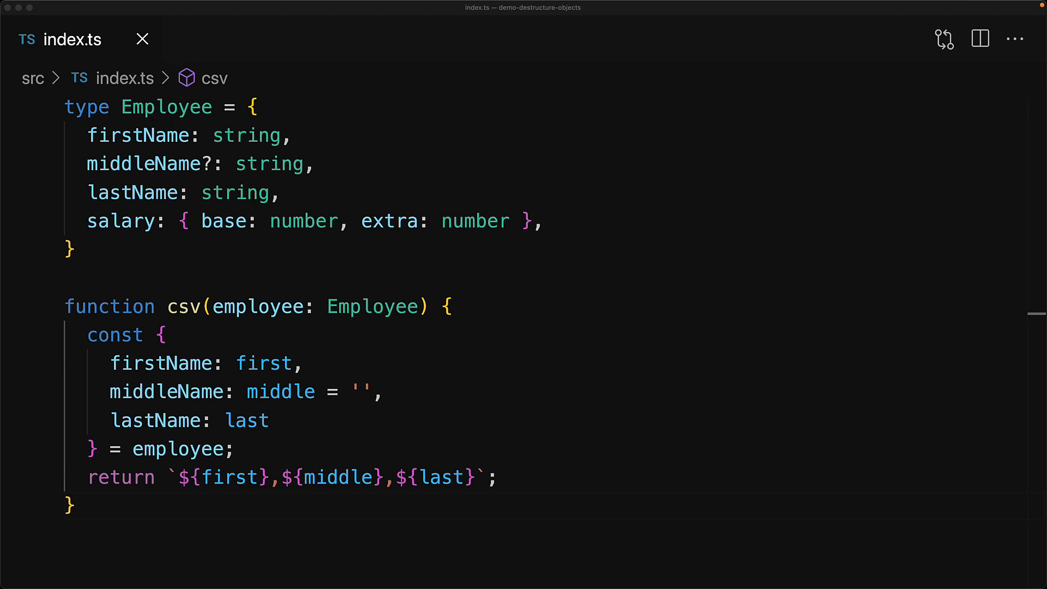
pyautogui.moveTo(307, 264)
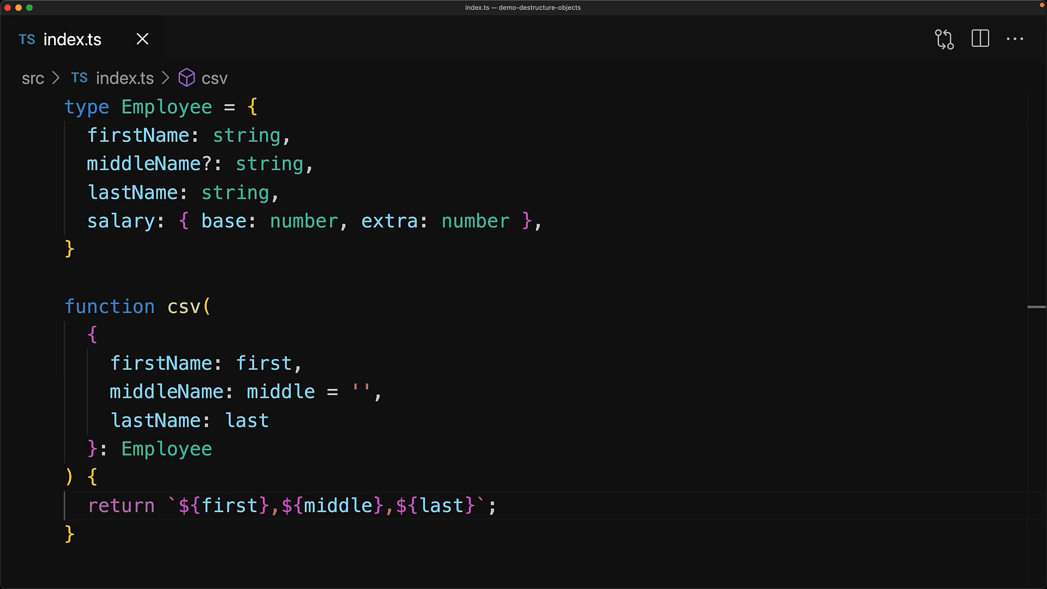
pyautogui.moveTo(173, 280)
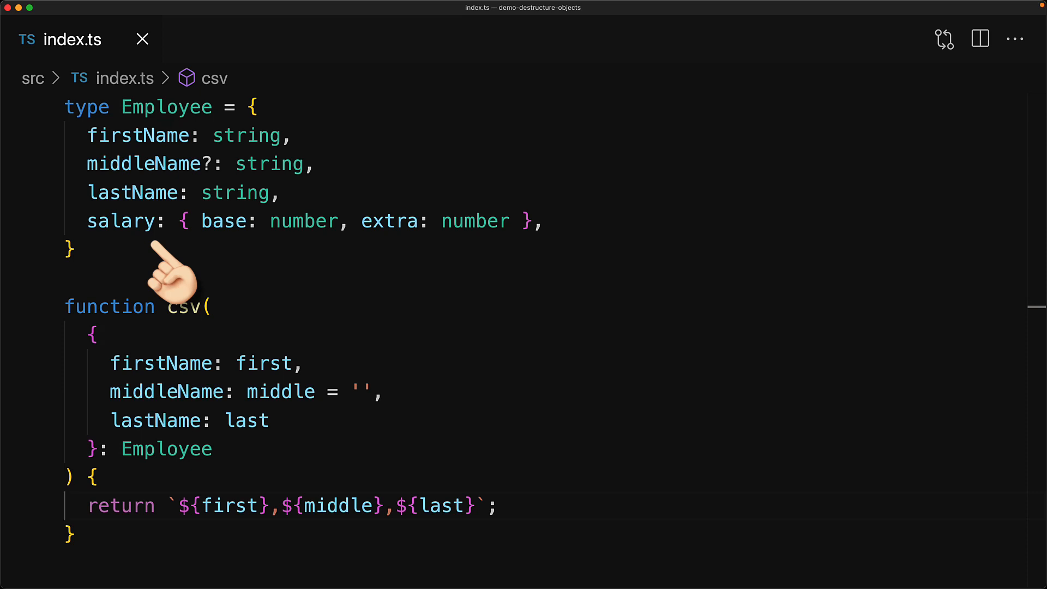
pyautogui.write('salary: salaryData')
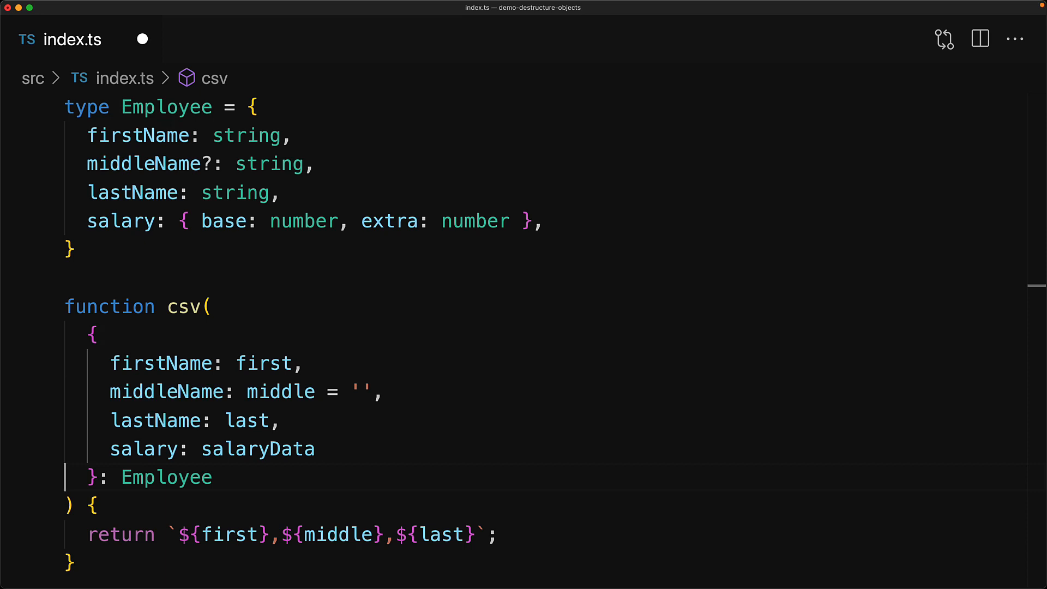
pyautogui.write('{ base, extra }')
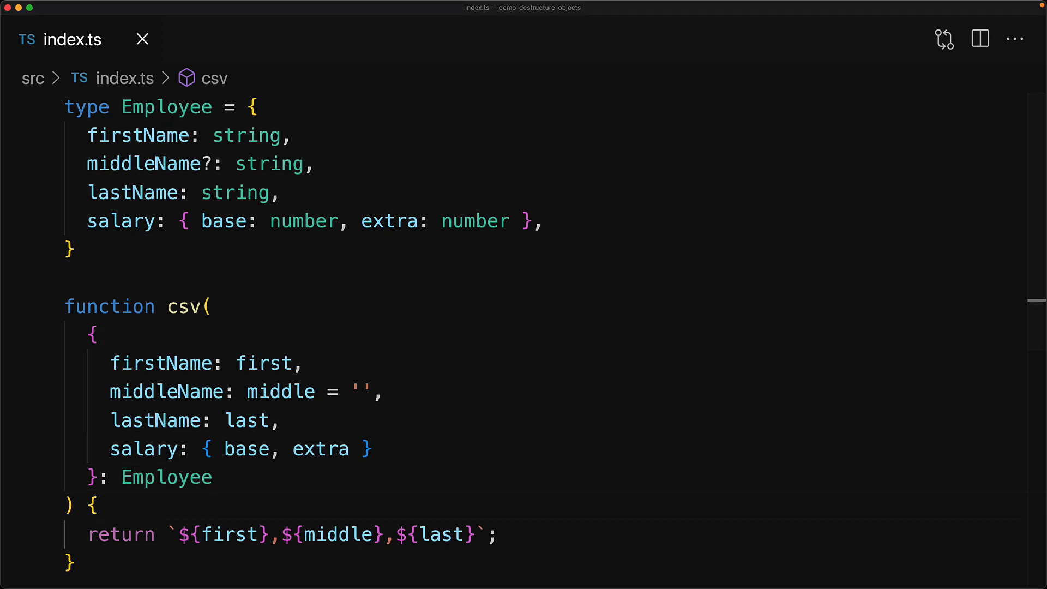
pyautogui.write(',${base},${extra}')
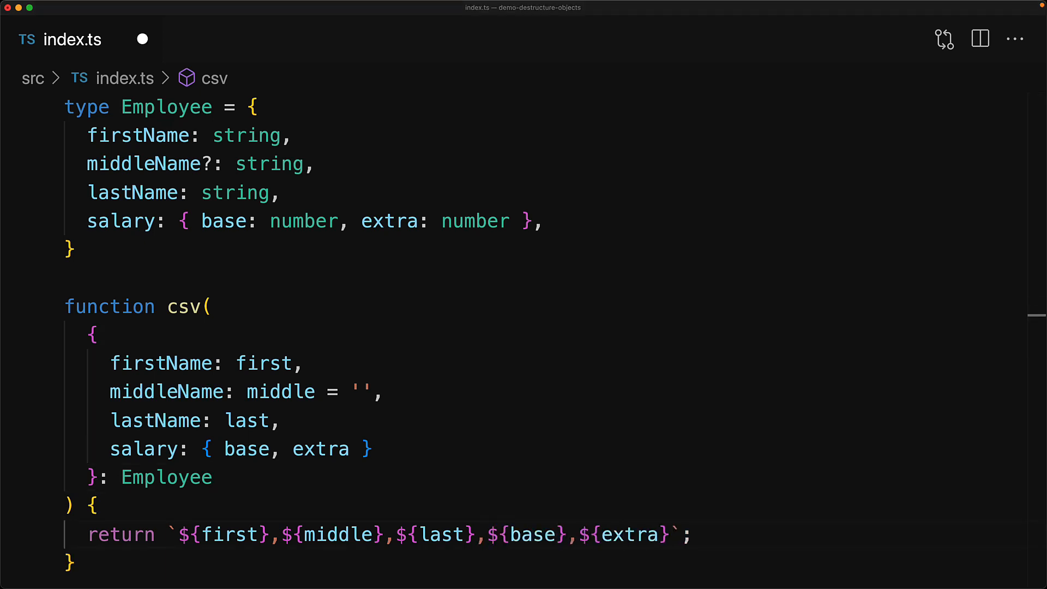